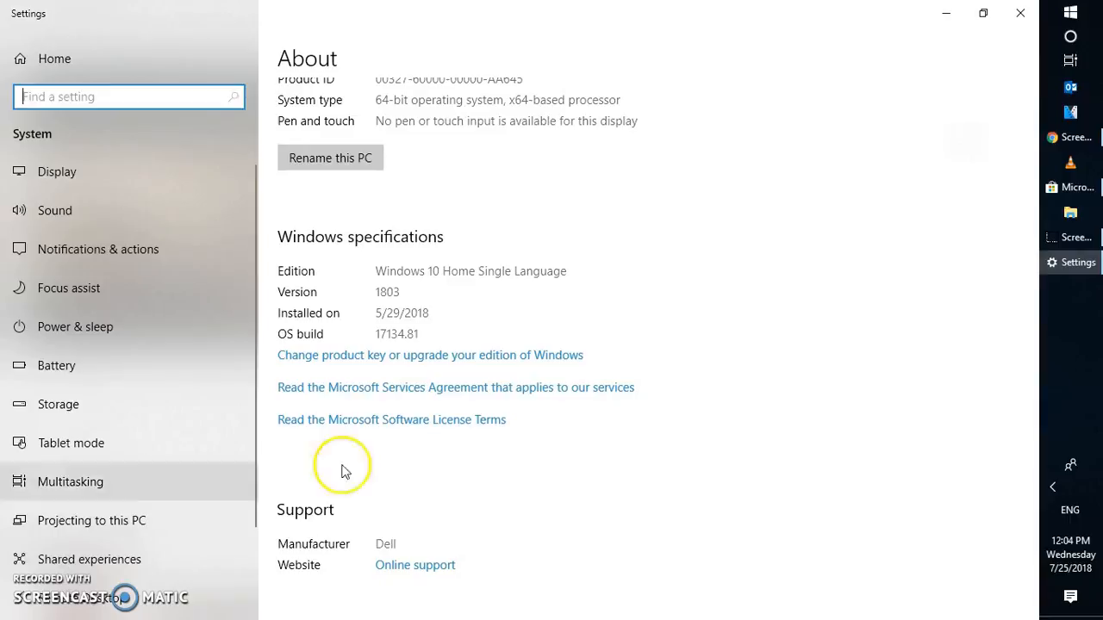
pyautogui.moveTo(1070, 138)
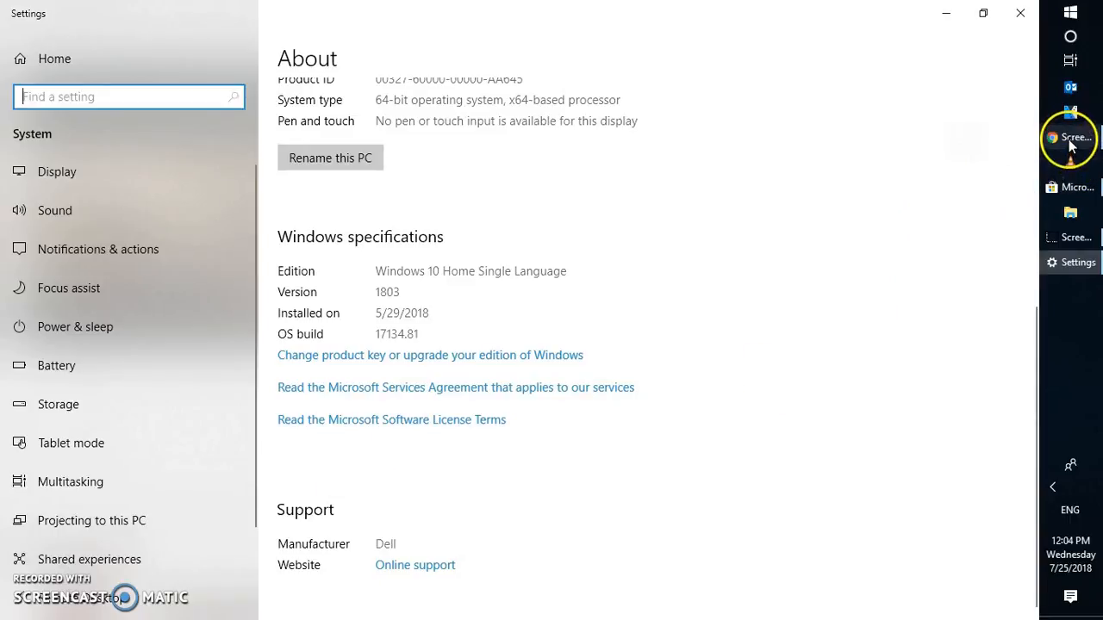
# Step: Switch to the Microsoft Store window from the taskbar
pyautogui.click(1068, 138)
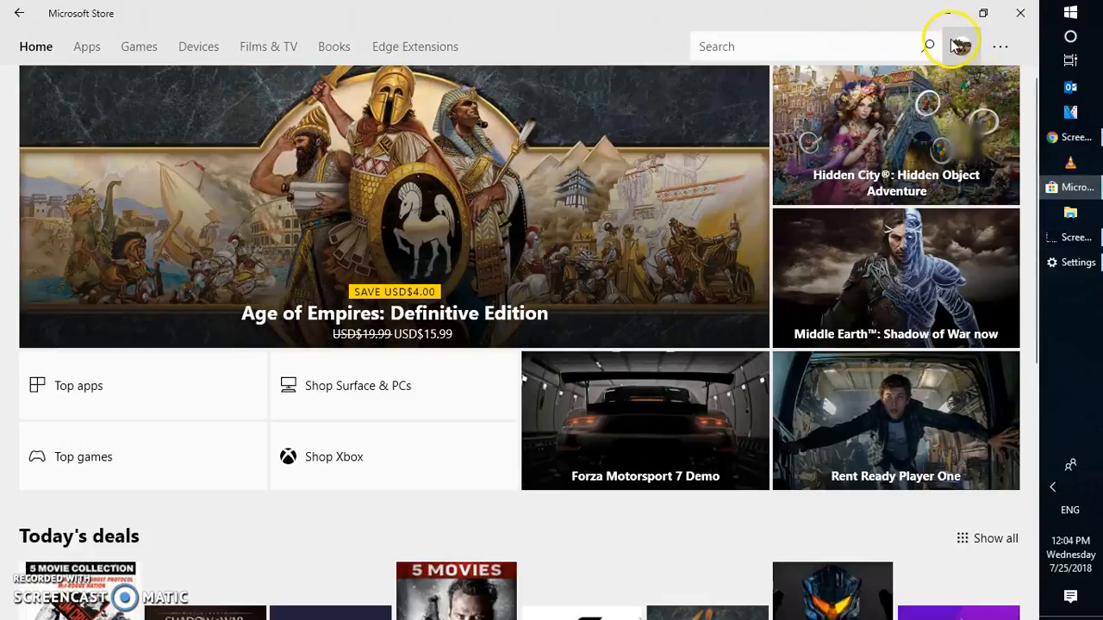
pyautogui.moveTo(962, 45)
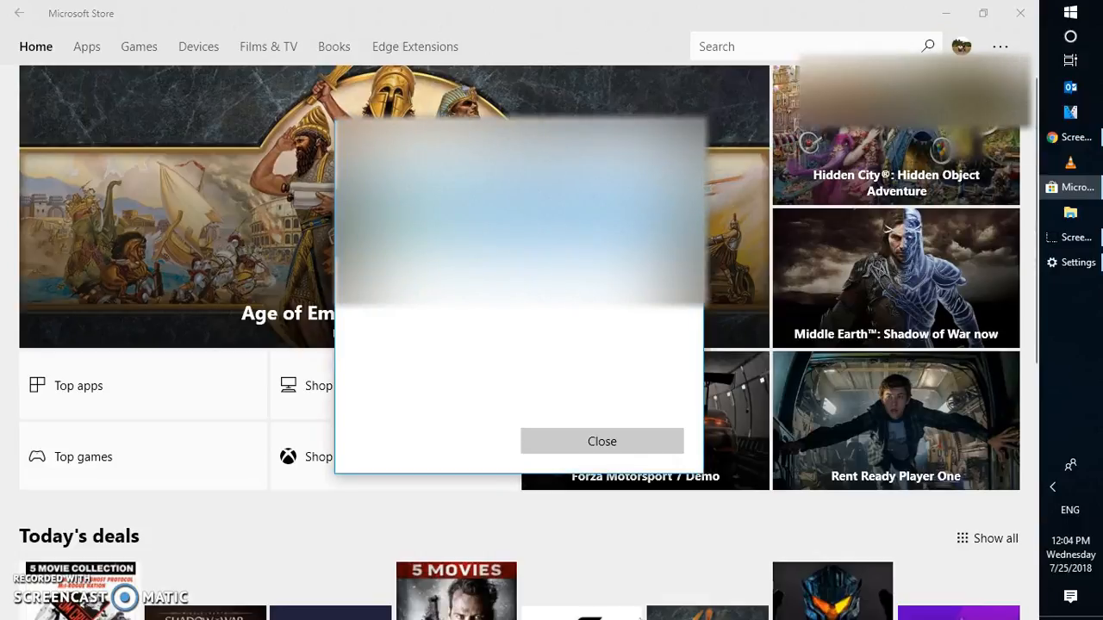
# Step: Close the account details dialog and start signing in from the person icon
pyautogui.click(601, 441)
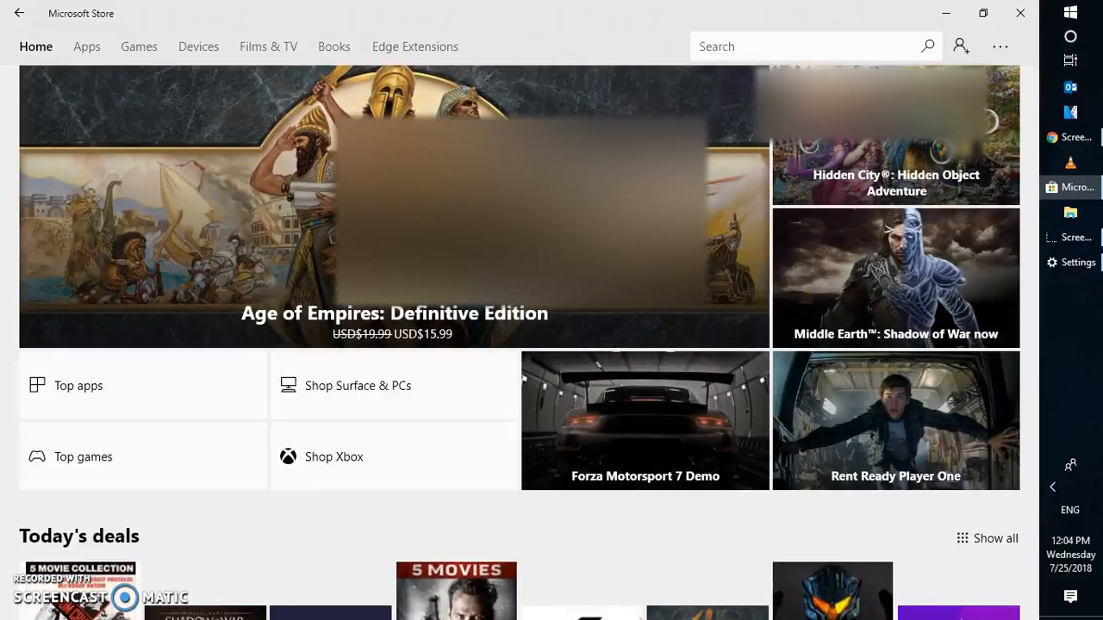
pyautogui.click(959, 45)
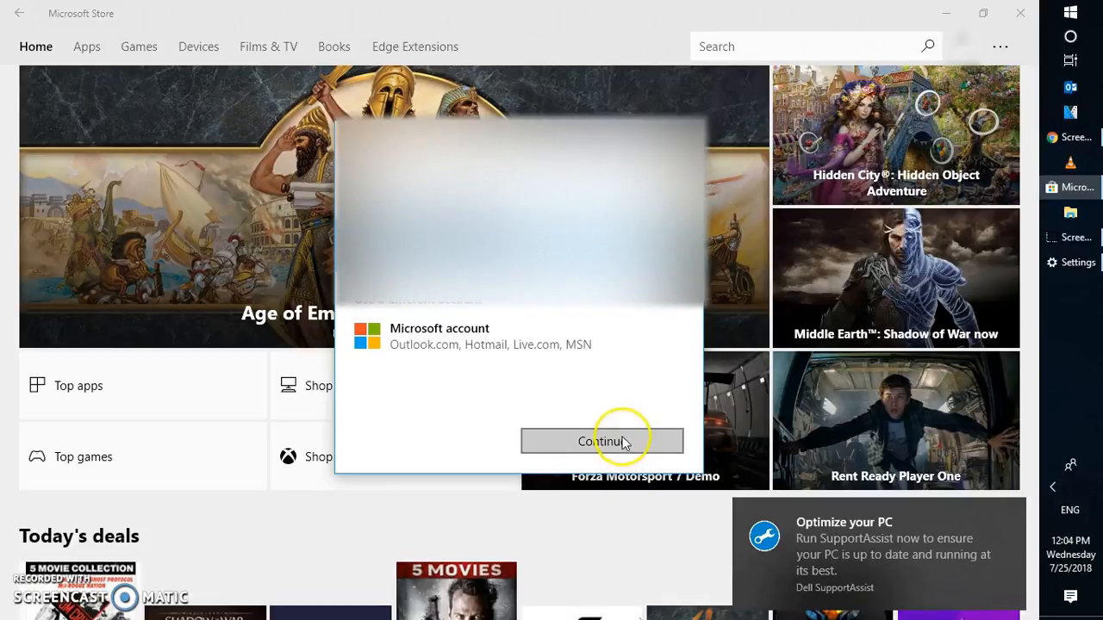
# Step: Continue with the Microsoft account option to reach the password prompt
pyautogui.click(603, 441)
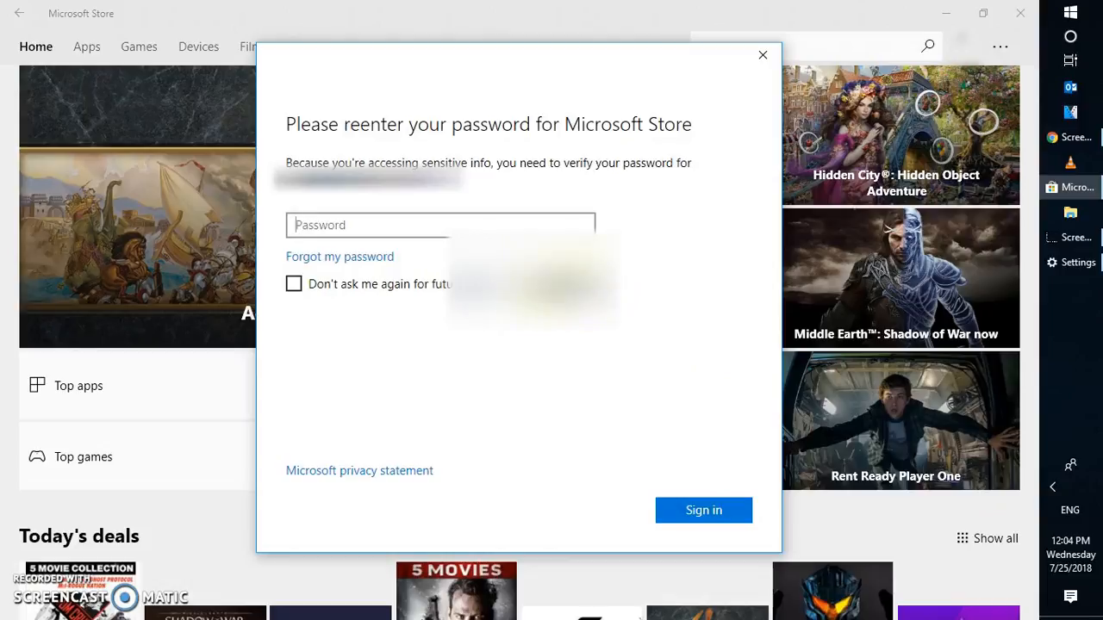
# Step: Re-enter the account password and submit it to sign back in
pyautogui.click(439, 224)
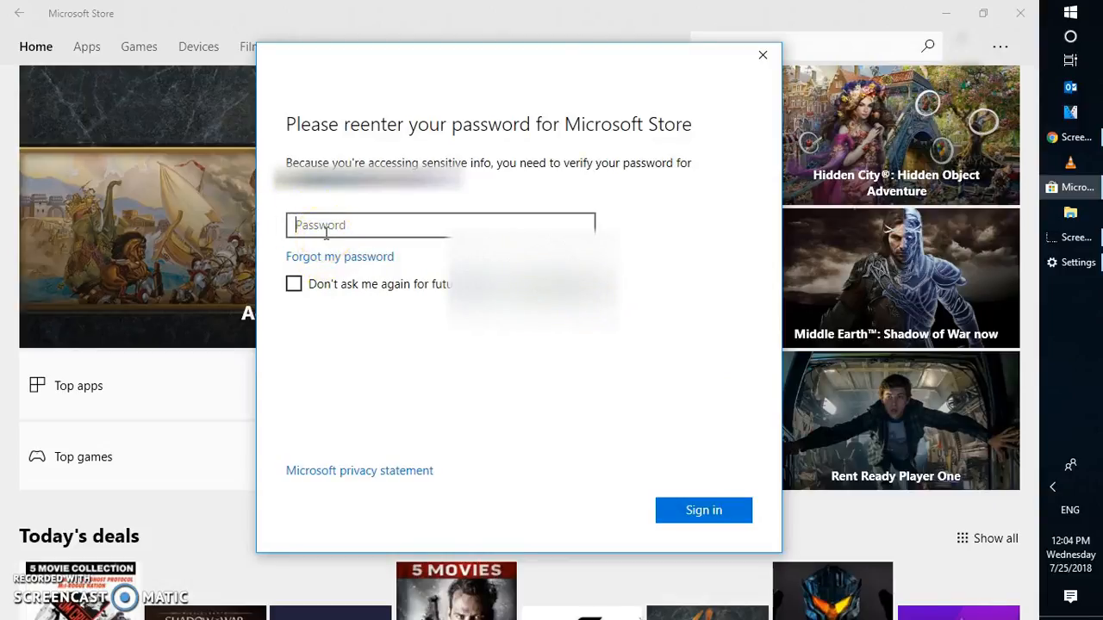
pyautogui.write('password')
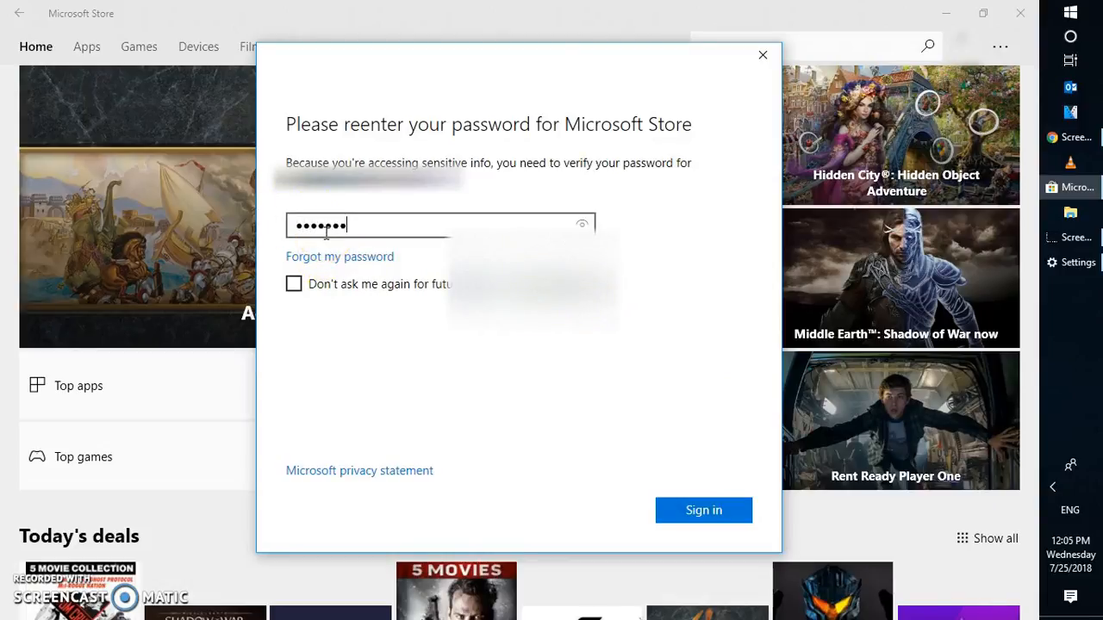
pyautogui.click(704, 510)
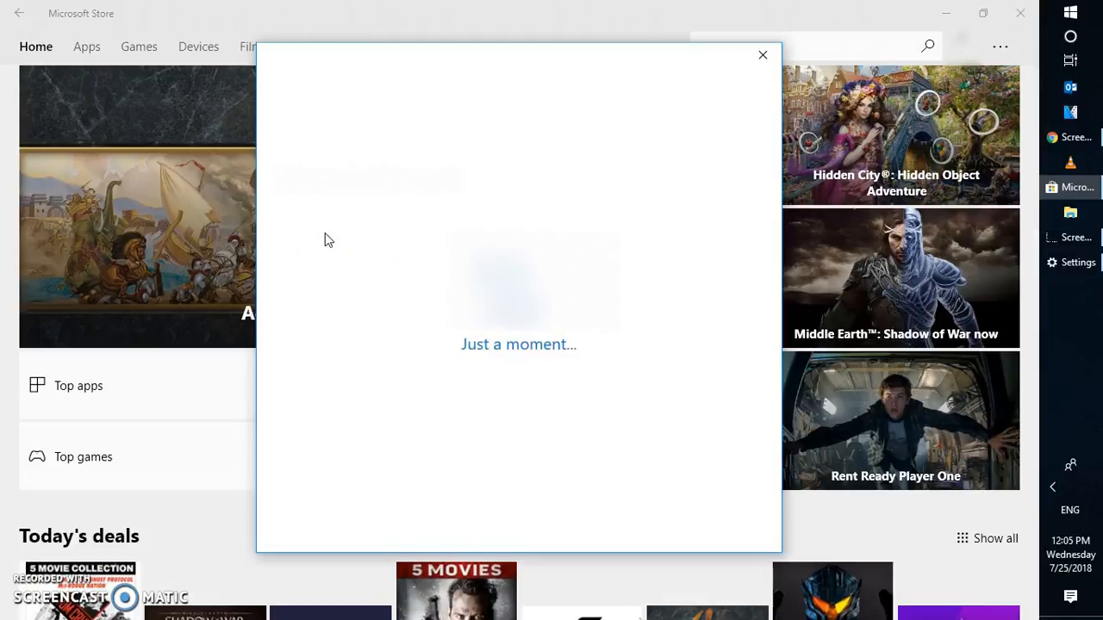